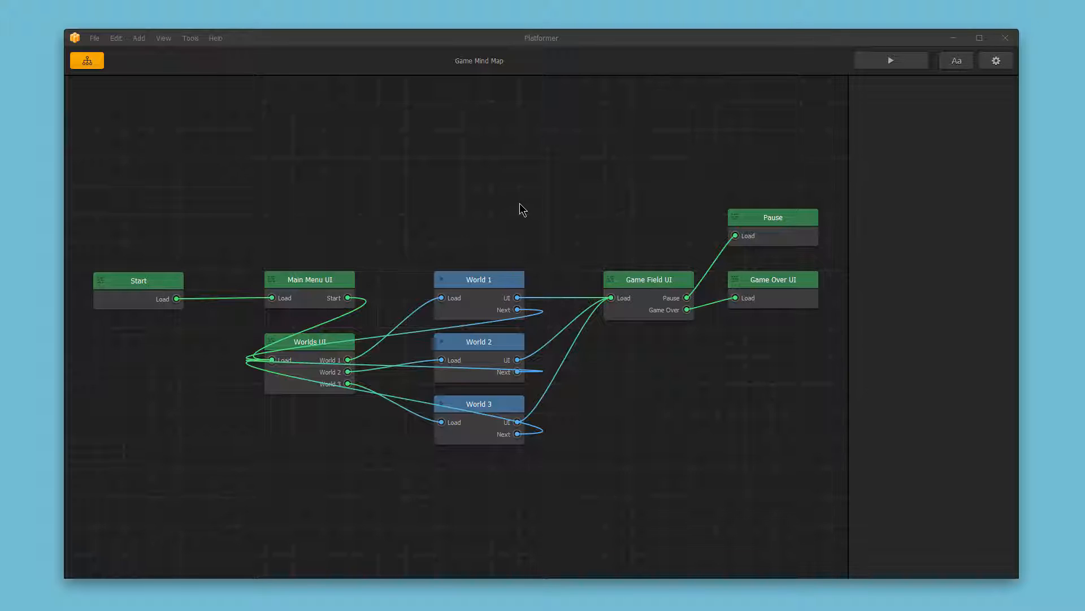
{"action": "mouse_move", "coordinate": [523, 218]}
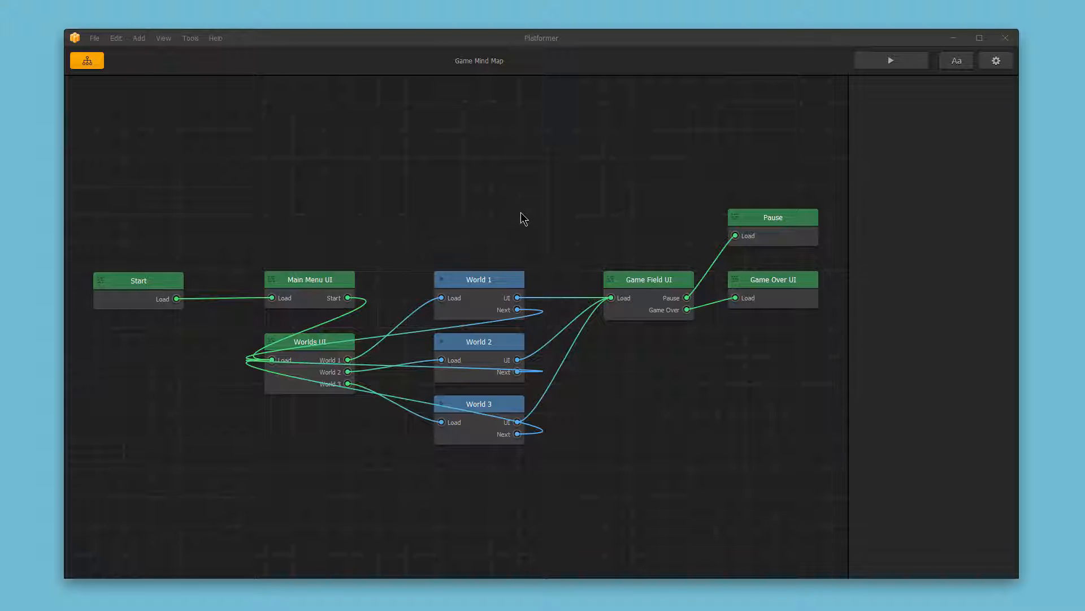
{"action": "mouse_move", "coordinate": [490, 300]}
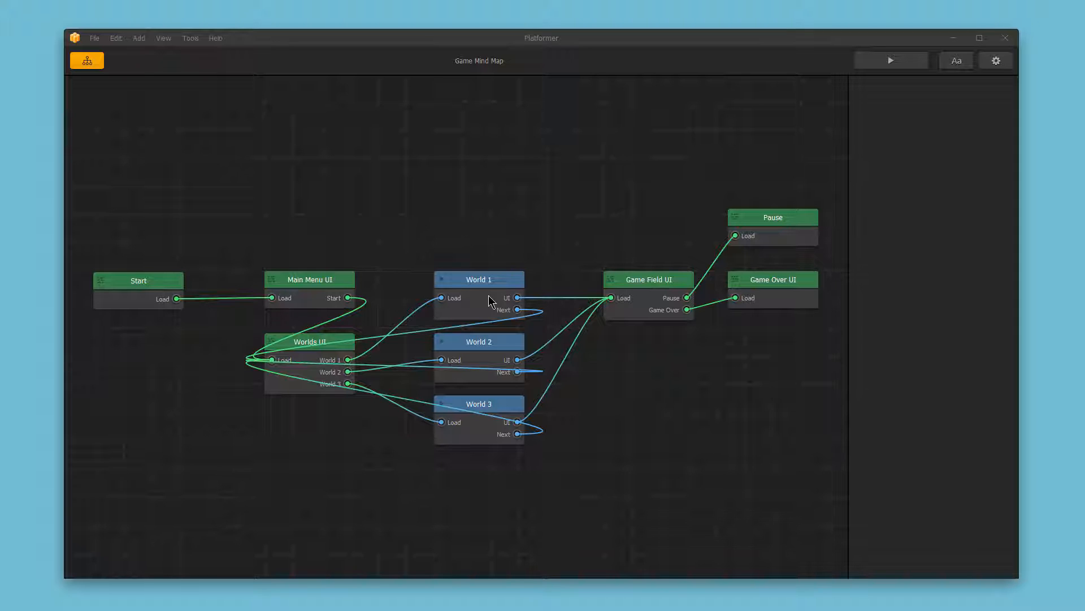
{"action": "mouse_move", "coordinate": [628, 297]}
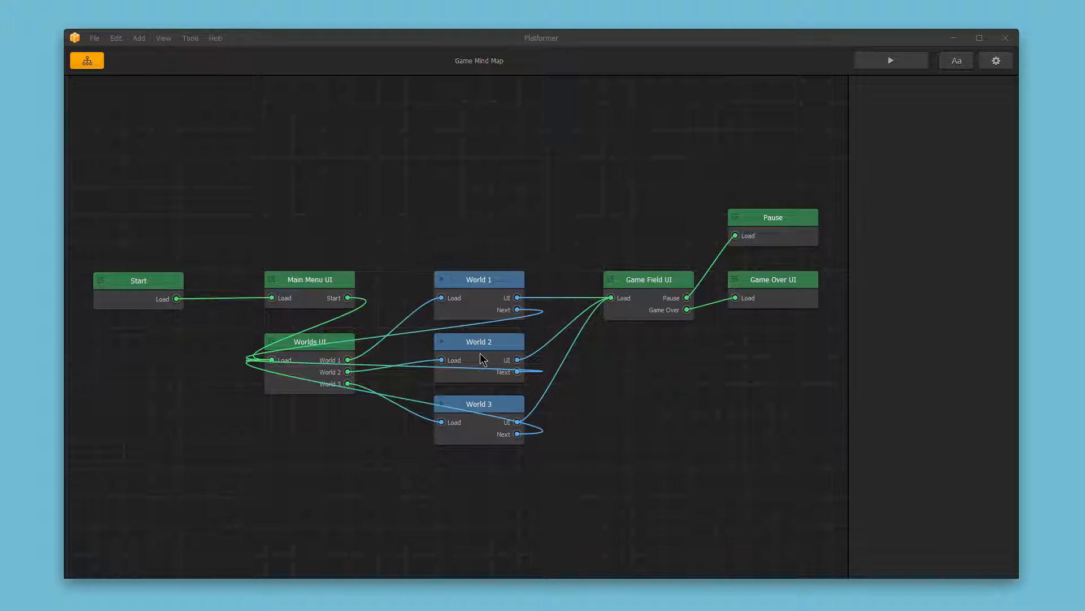
{"action": "mouse_move", "coordinate": [645, 291]}
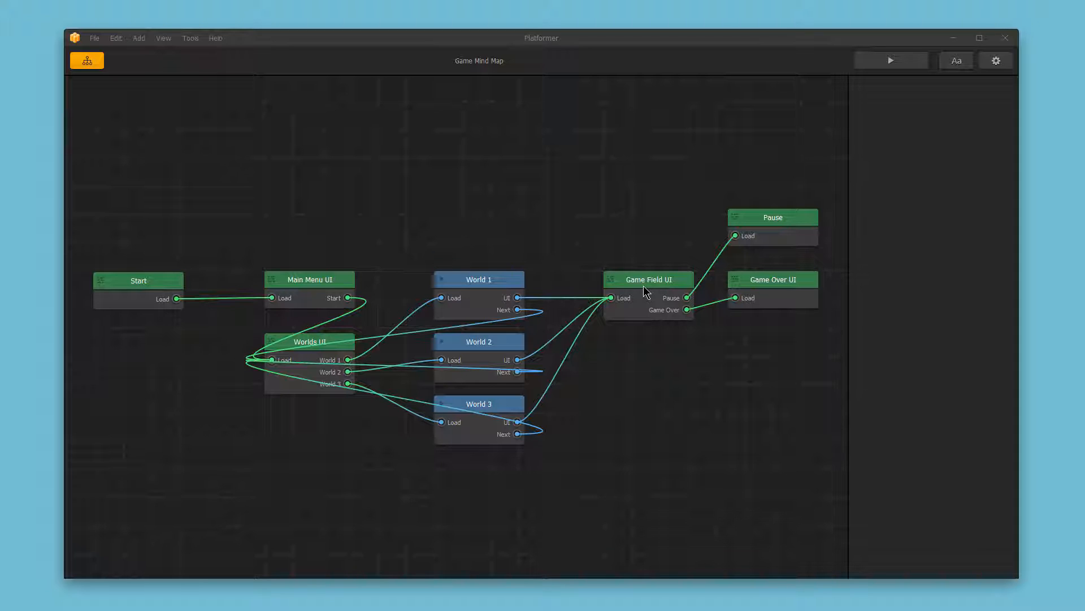
Step: View the Add New World/UI canvas menu, then select World 1 to show its gravity, time warp and friction
{"action": "right_click", "coordinate": [537, 218]}
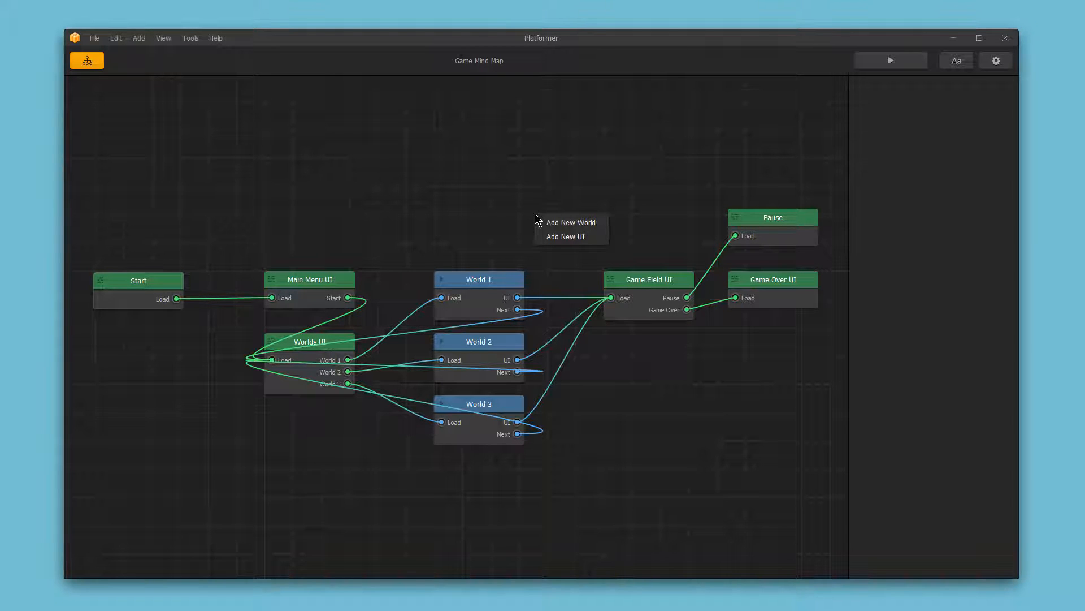
{"action": "mouse_move", "coordinate": [569, 222]}
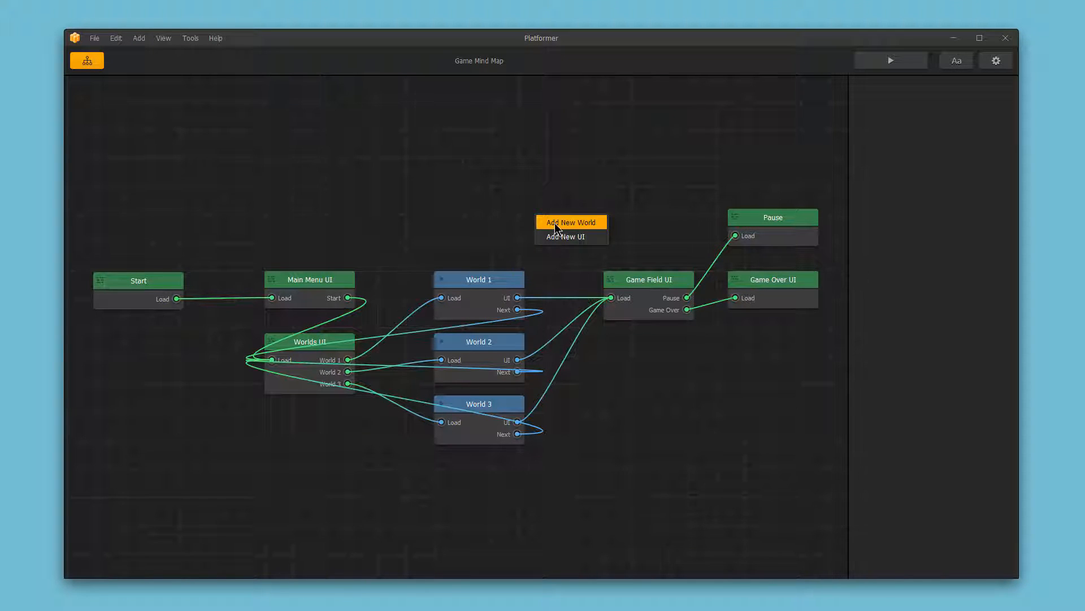
{"action": "mouse_move", "coordinate": [564, 236]}
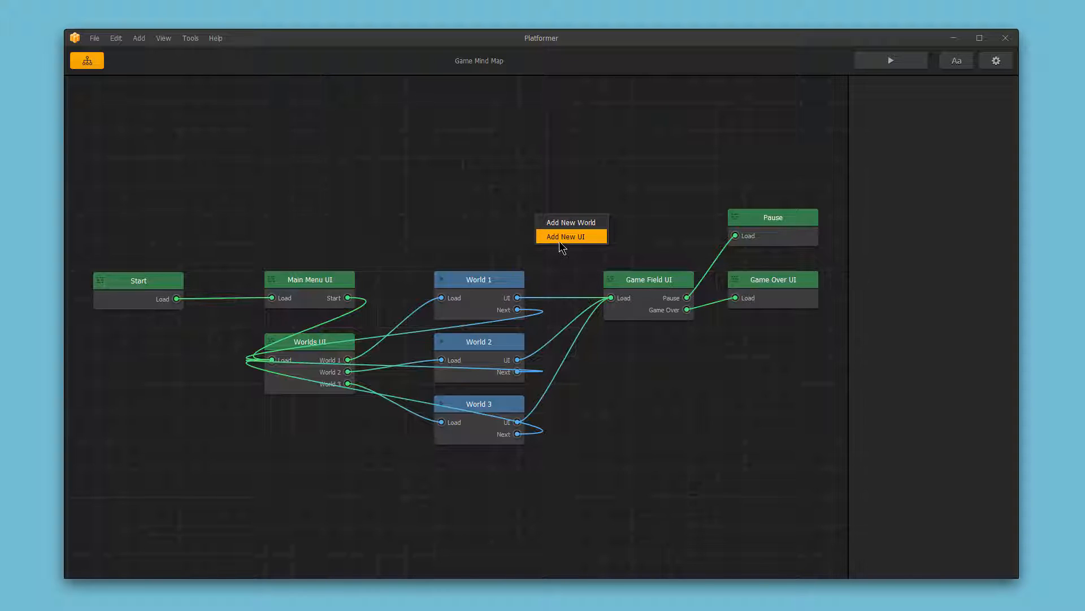
{"action": "left_click", "coordinate": [478, 278]}
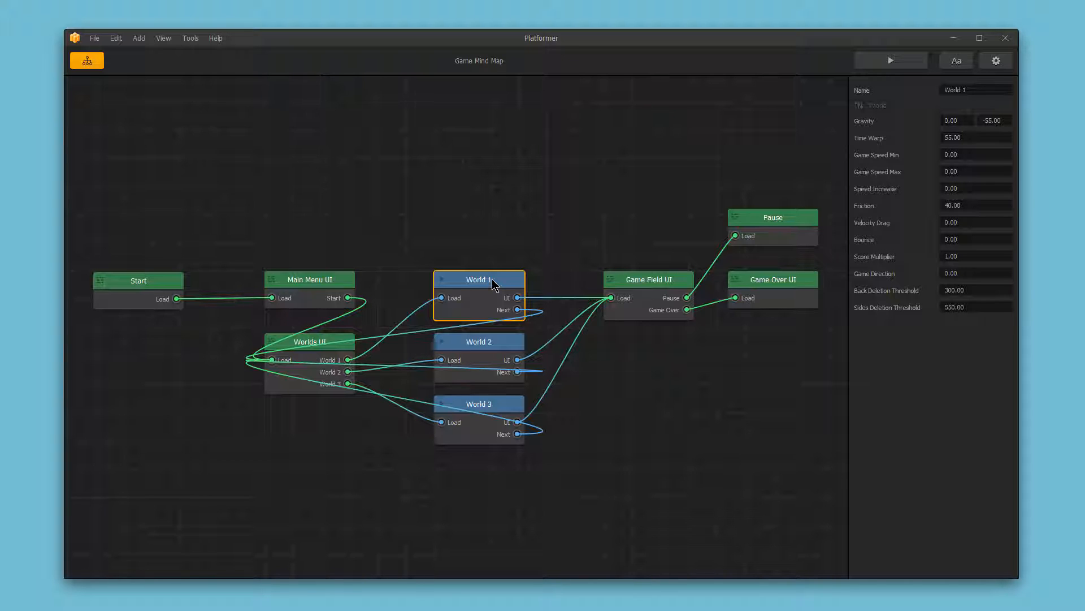
{"action": "mouse_move", "coordinate": [907, 124]}
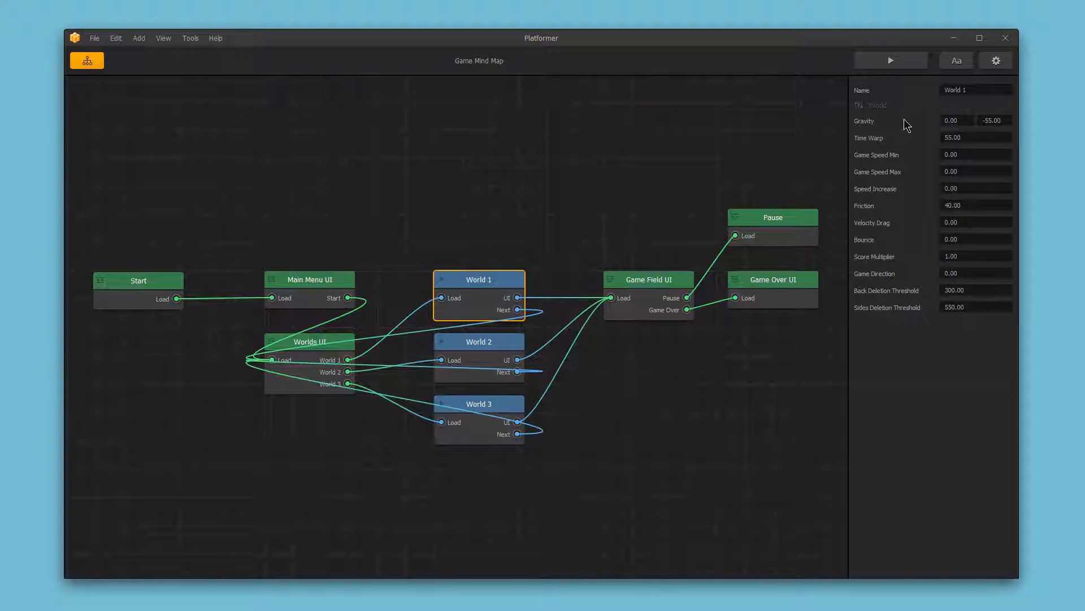
{"action": "mouse_move", "coordinate": [931, 228]}
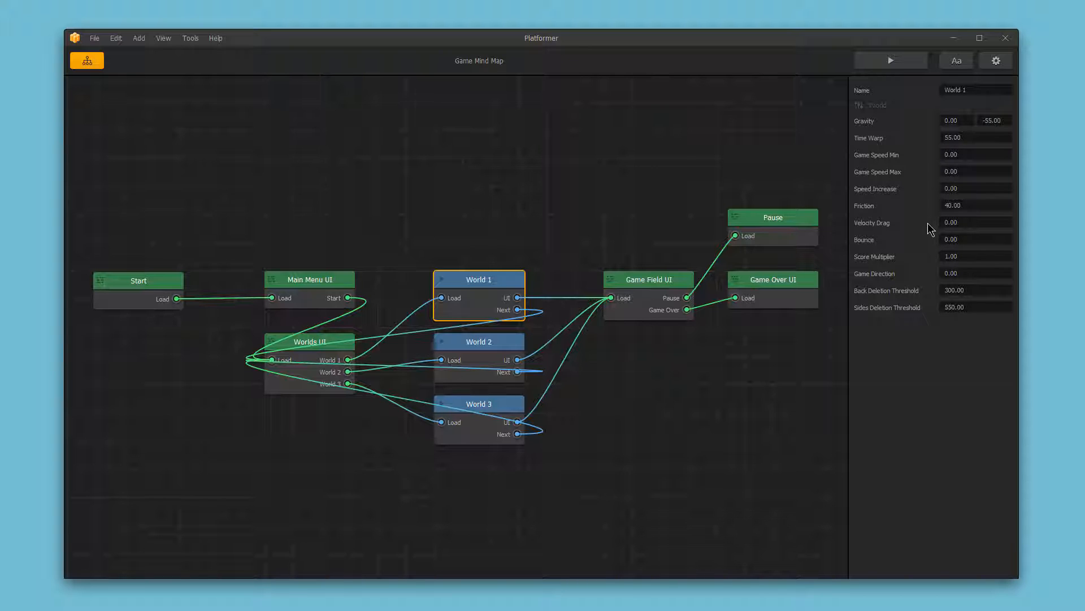
{"action": "double_click", "coordinate": [478, 278]}
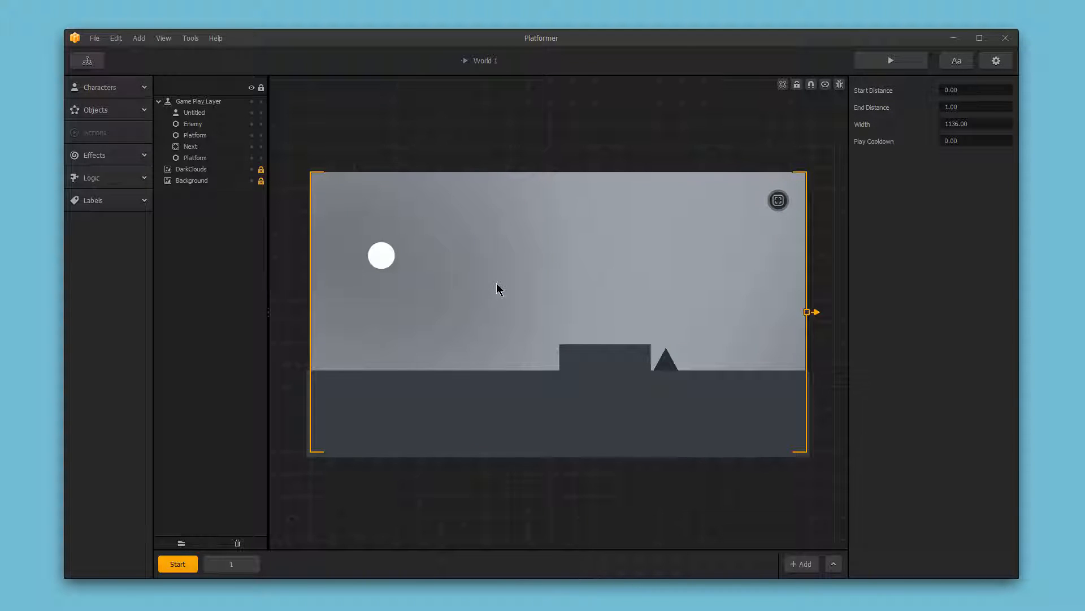
{"action": "mouse_move", "coordinate": [300, 172]}
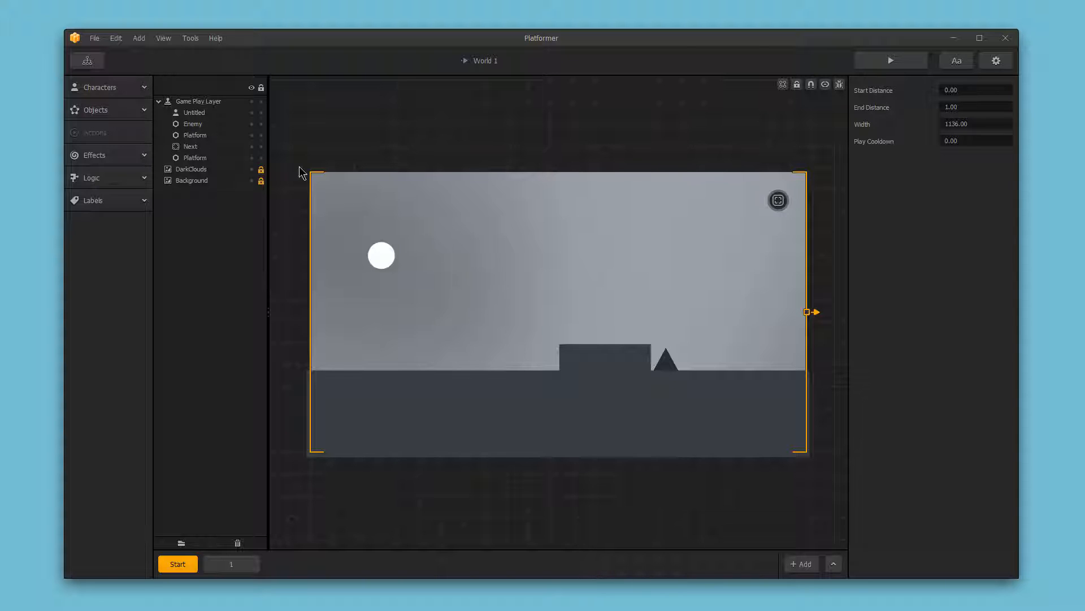
{"action": "left_click", "coordinate": [87, 61]}
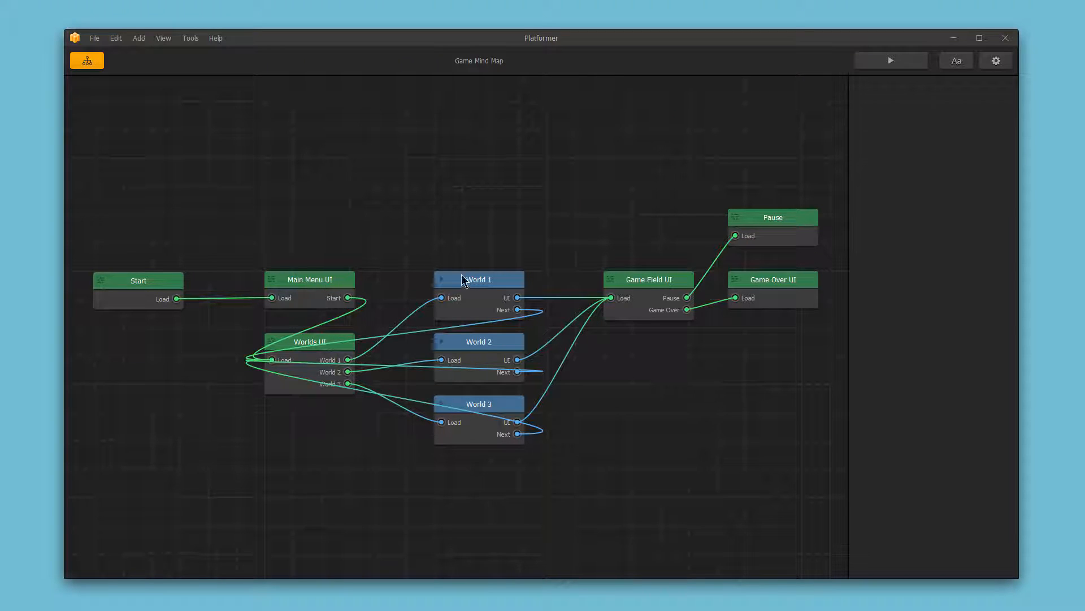
{"action": "mouse_move", "coordinate": [768, 287]}
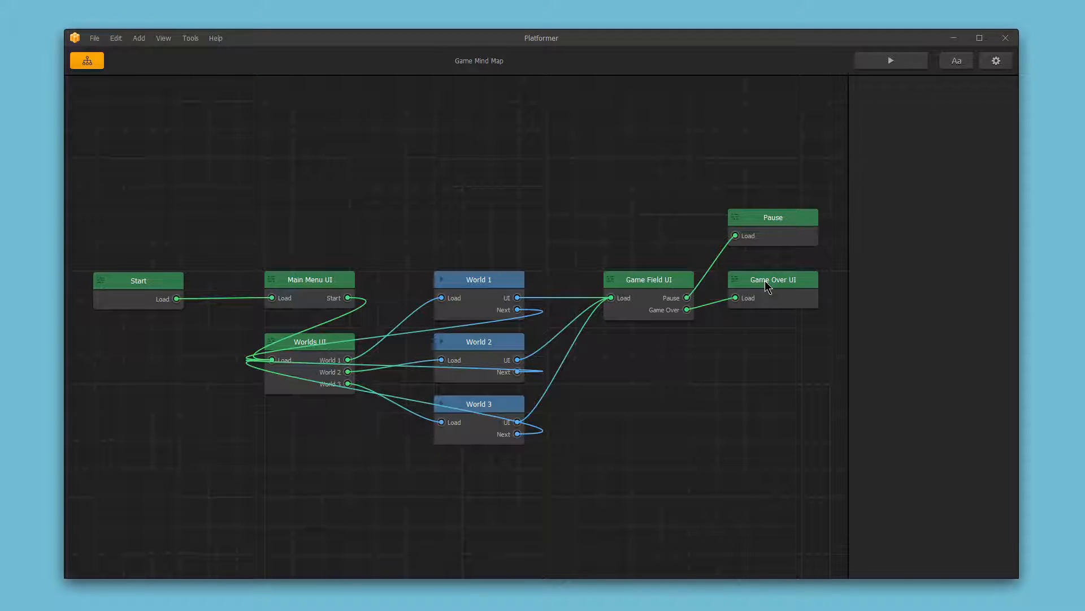
Step: Open the Game Field UI node in the UI editor to view its pause, arrow and jump buttons
{"action": "left_click", "coordinate": [648, 278]}
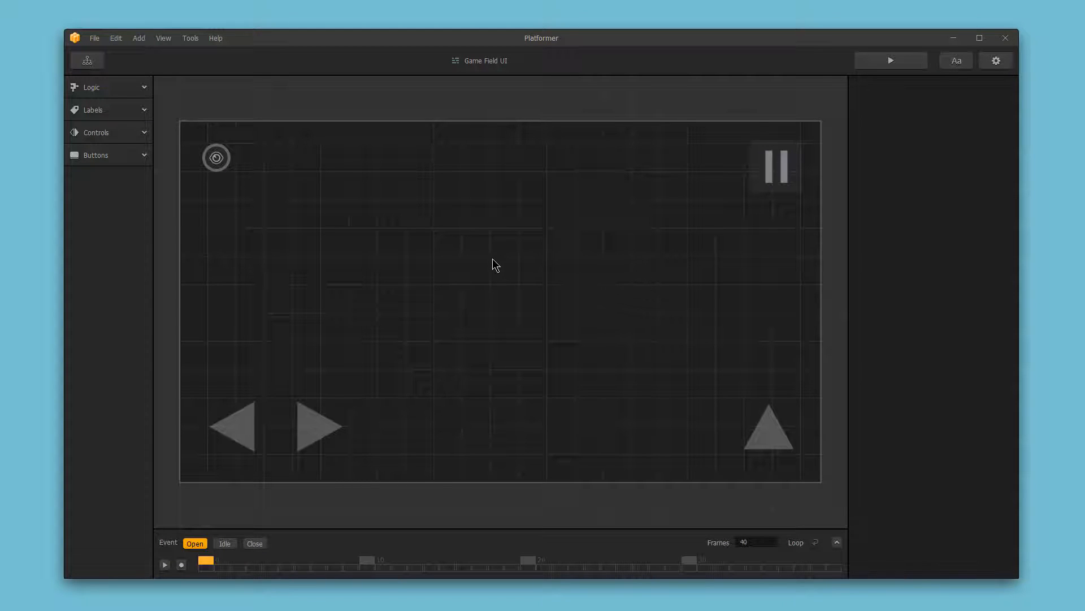
{"action": "mouse_move", "coordinate": [487, 266]}
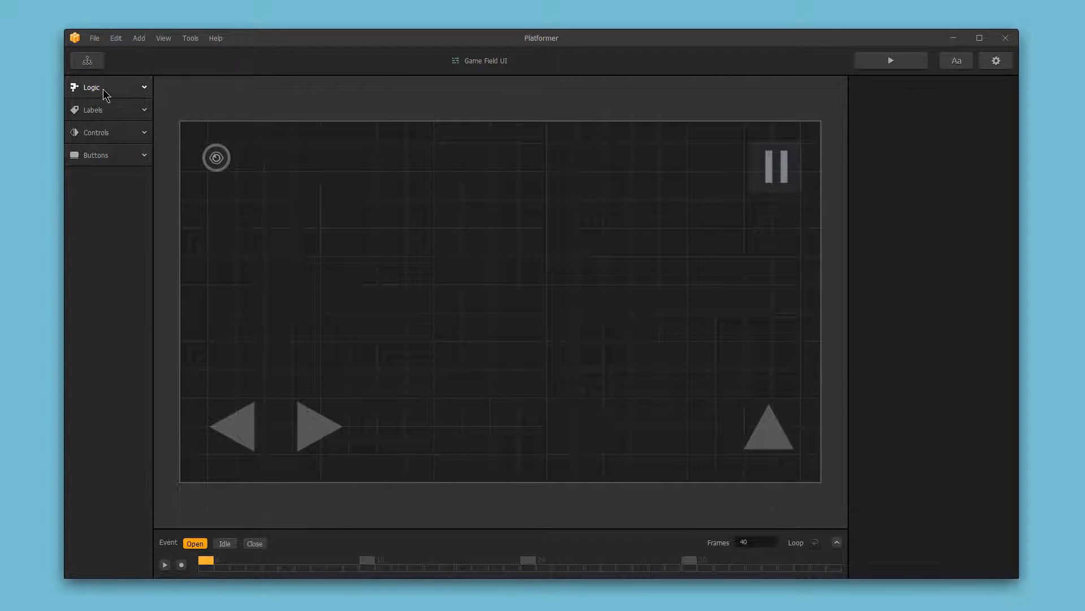
Step: Expand the Logic and Labels categories to reveal Event Observer and Default Font
{"action": "left_click", "coordinate": [88, 87]}
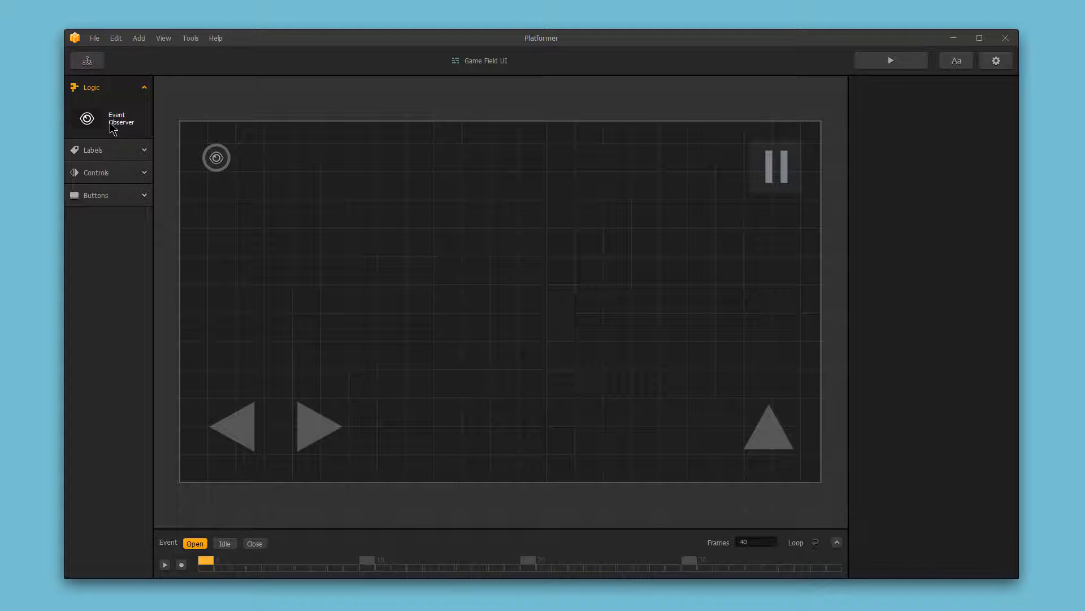
{"action": "left_click", "coordinate": [92, 149]}
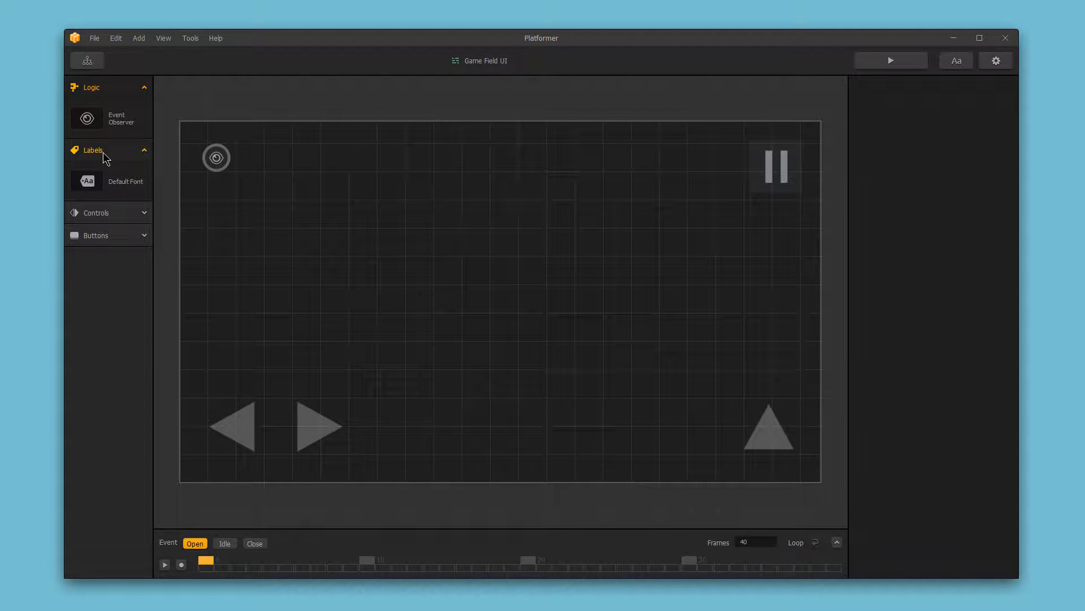
Step: Expand the Controls category to list Character Selector, Joystick and Accelerometer
{"action": "left_click", "coordinate": [97, 213]}
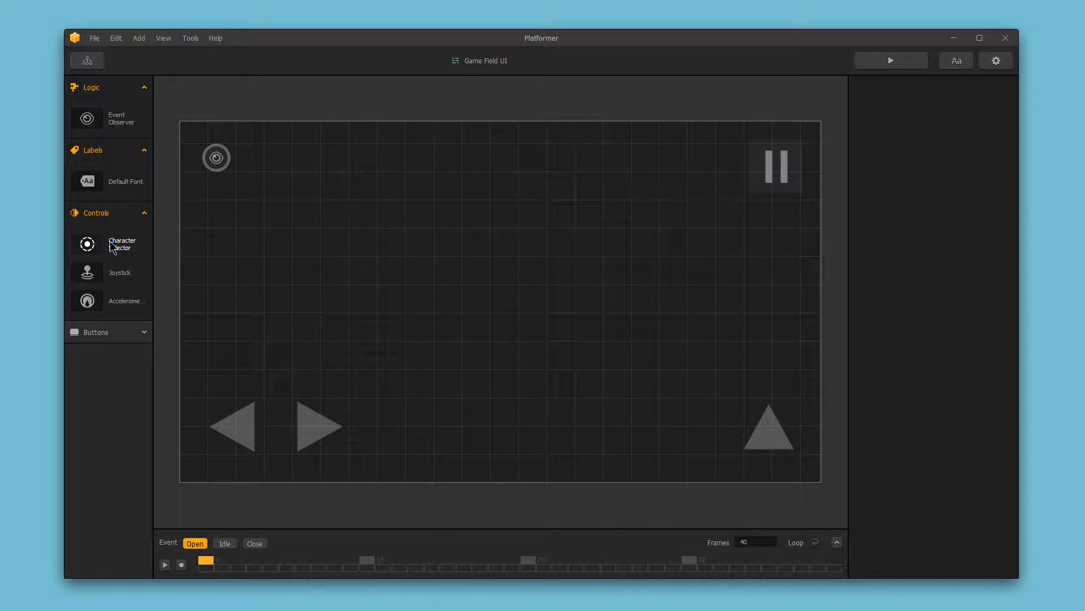
{"action": "mouse_move", "coordinate": [105, 274]}
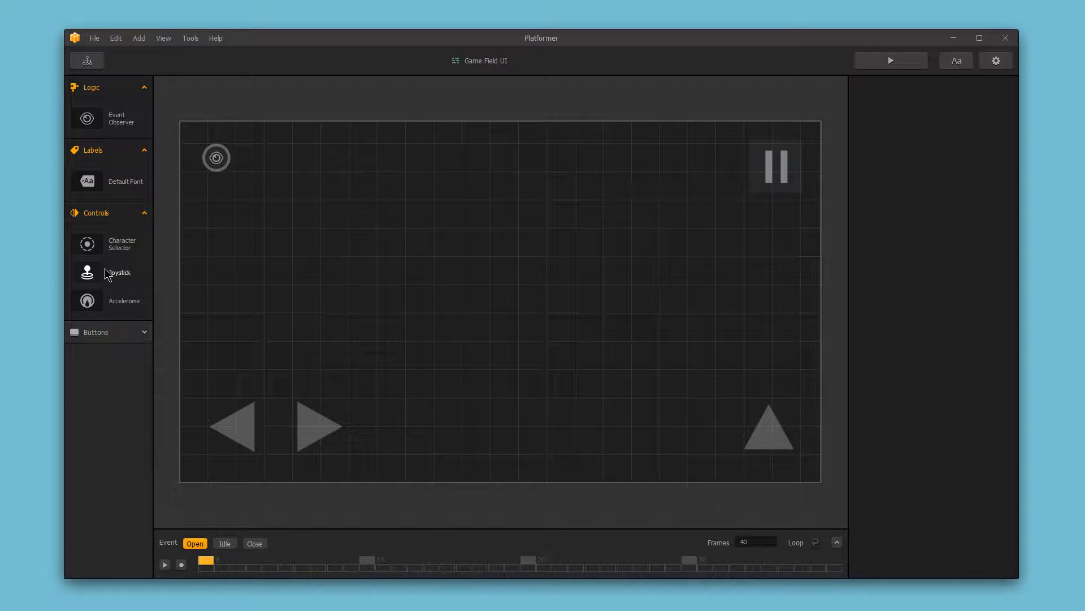
{"action": "mouse_move", "coordinate": [112, 303]}
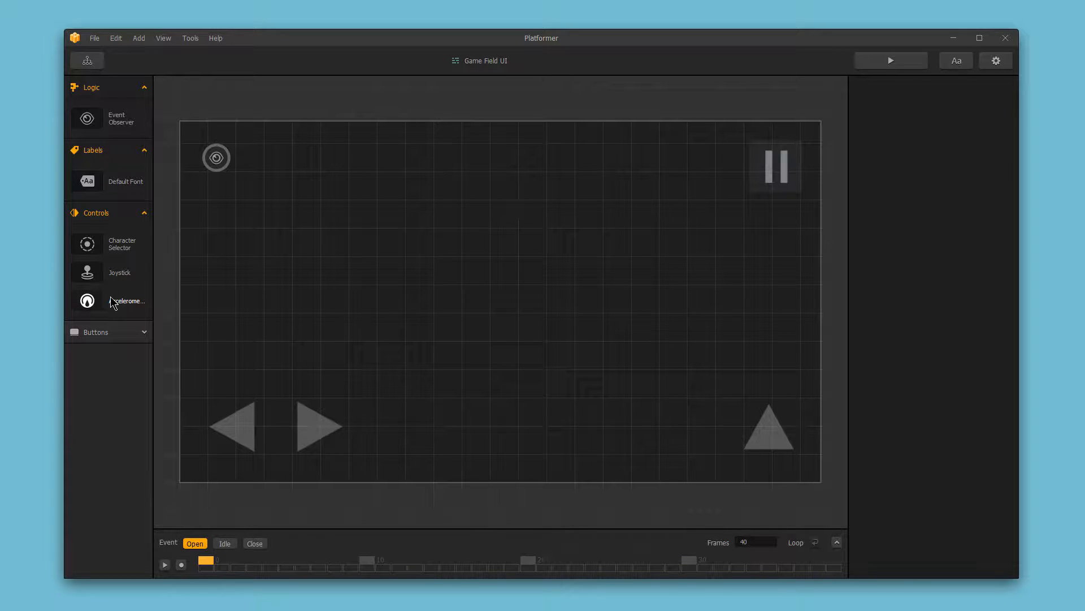
{"action": "left_click", "coordinate": [95, 332]}
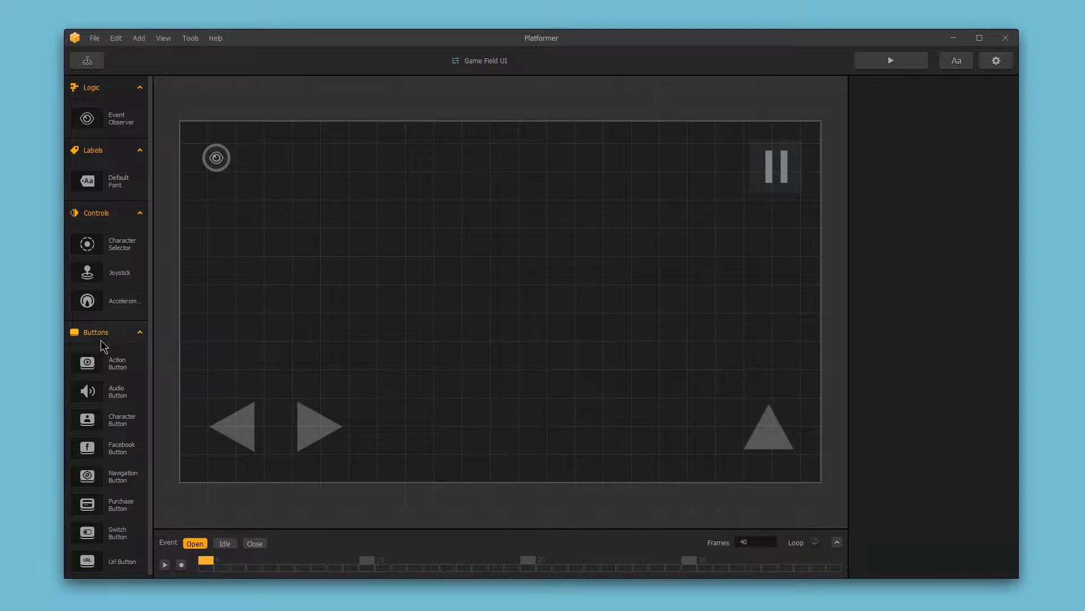
{"action": "mouse_move", "coordinate": [107, 480]}
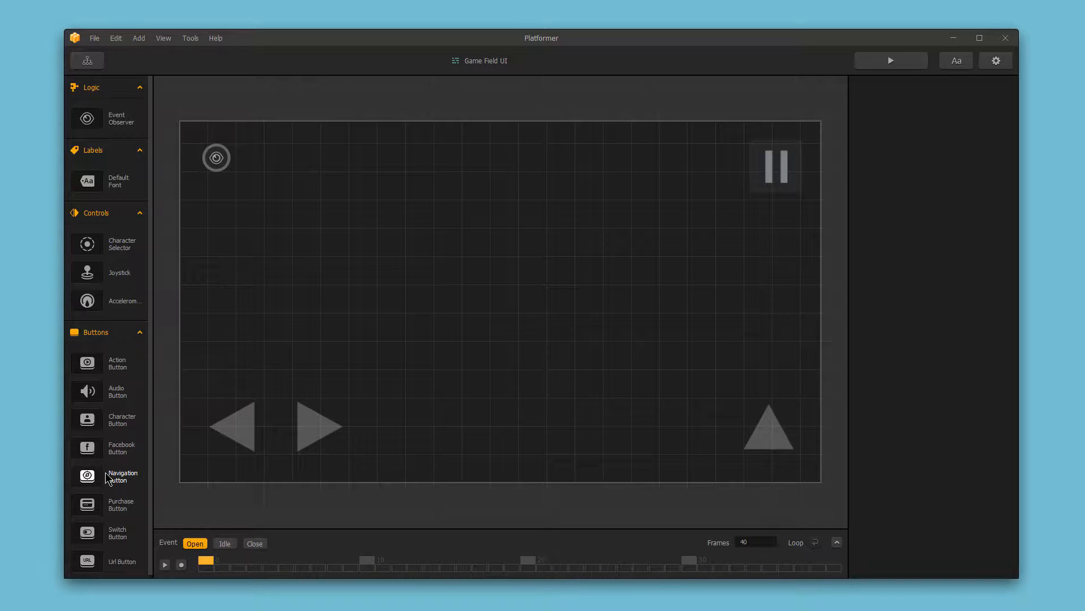
{"action": "mouse_move", "coordinate": [116, 420]}
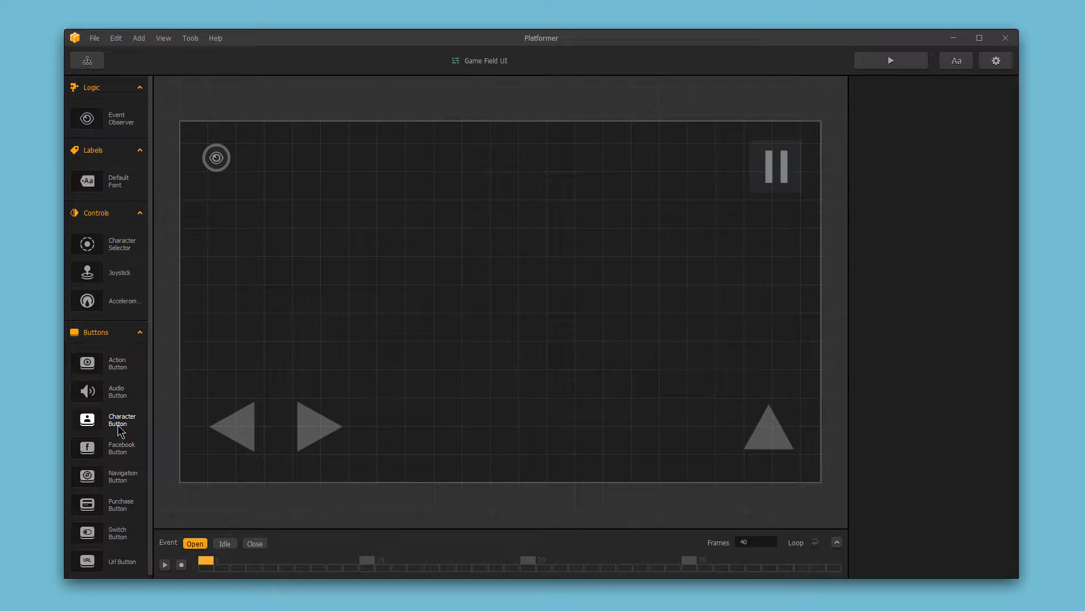
{"action": "mouse_move", "coordinate": [120, 533]}
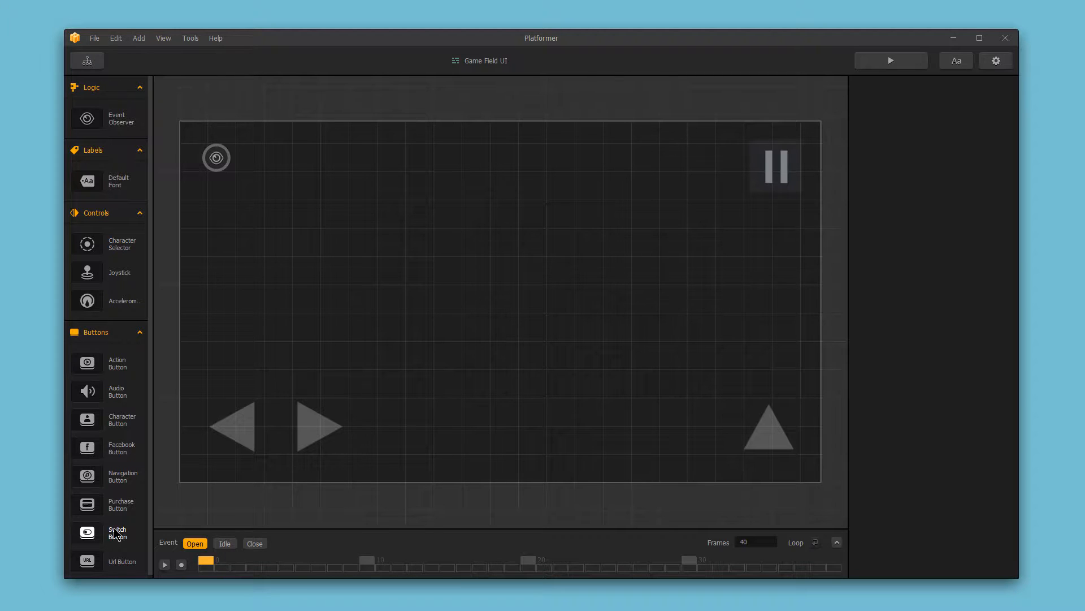
{"action": "mouse_move", "coordinate": [115, 403]}
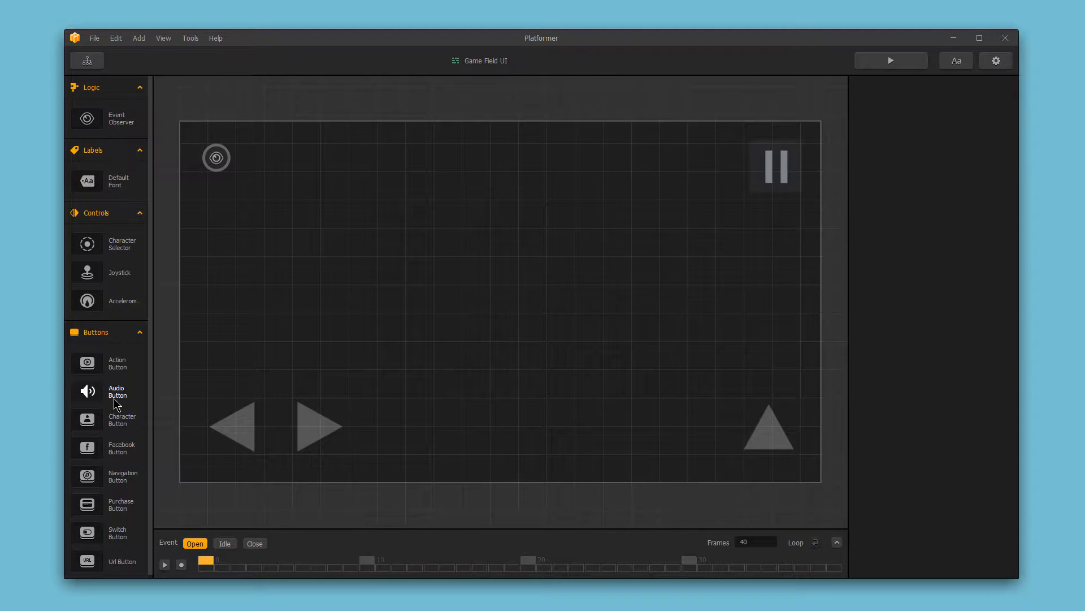
{"action": "mouse_move", "coordinate": [120, 455]}
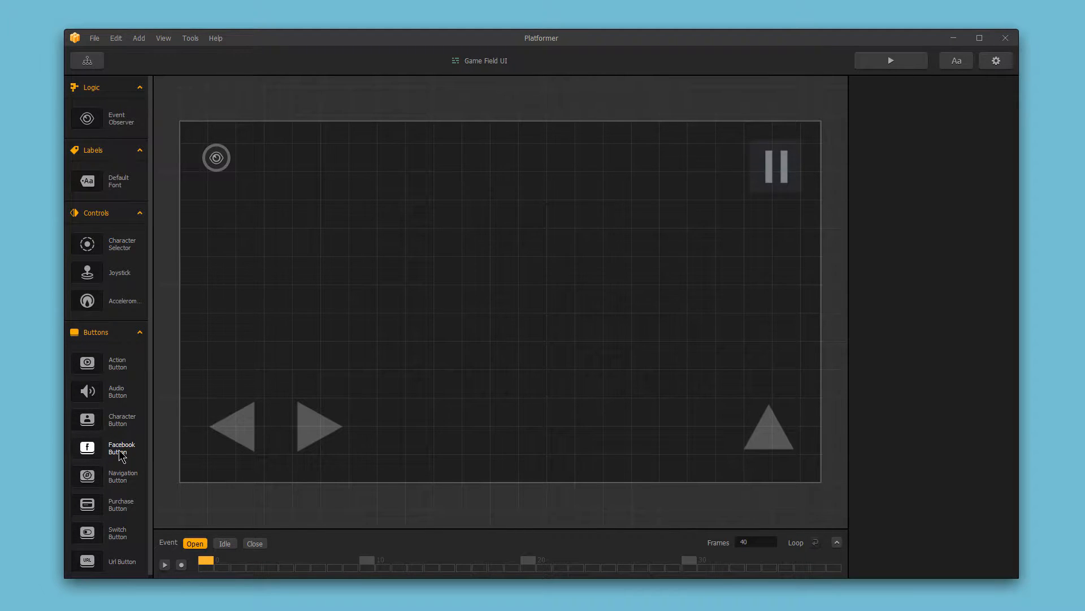
{"action": "mouse_move", "coordinate": [92, 563]}
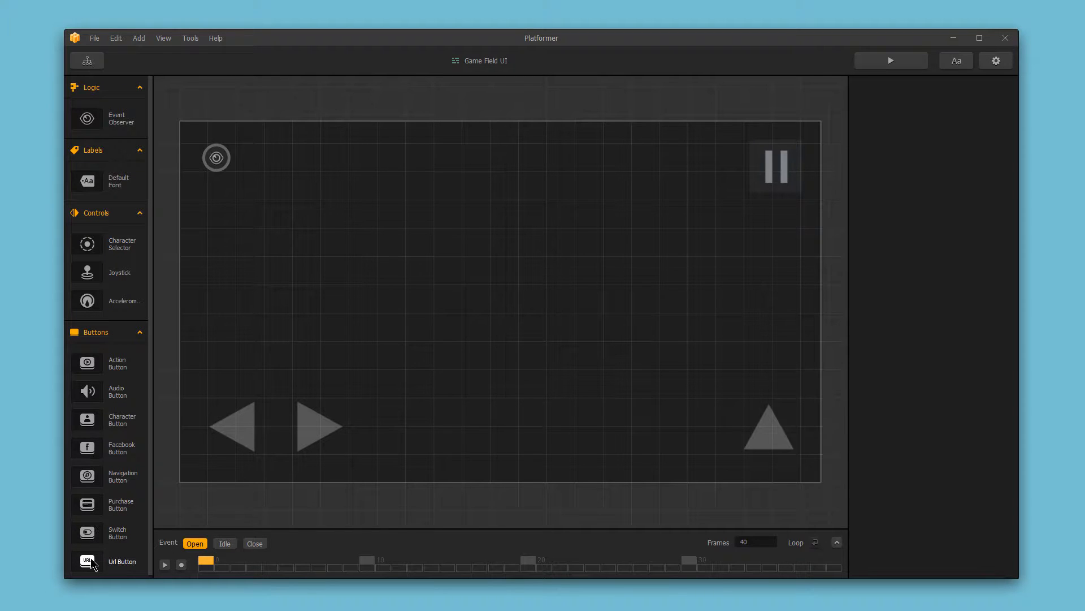
{"action": "mouse_move", "coordinate": [87, 531]}
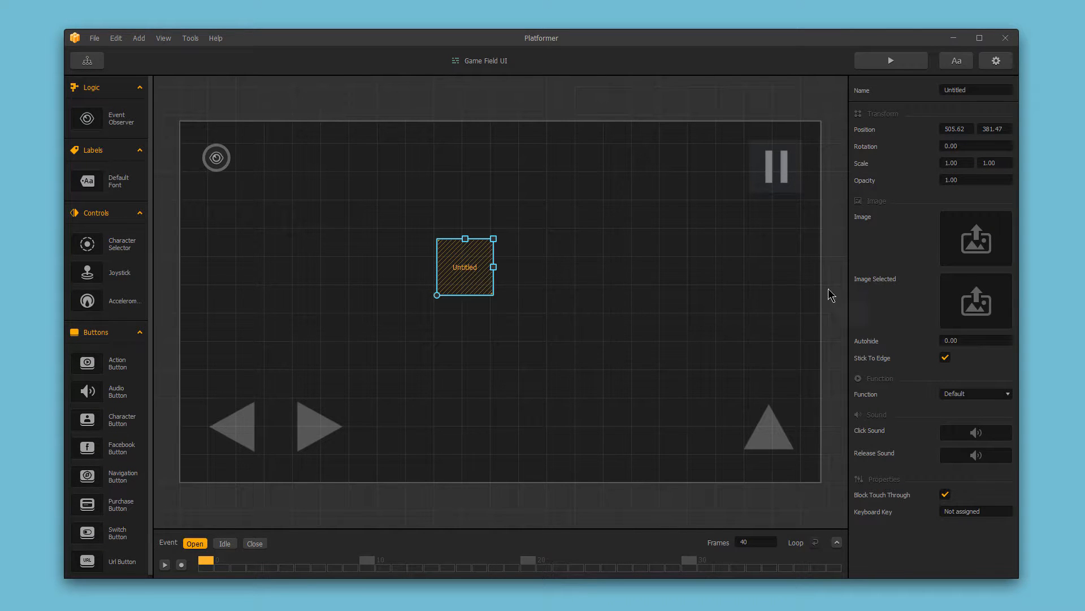
{"action": "mouse_move", "coordinate": [912, 246]}
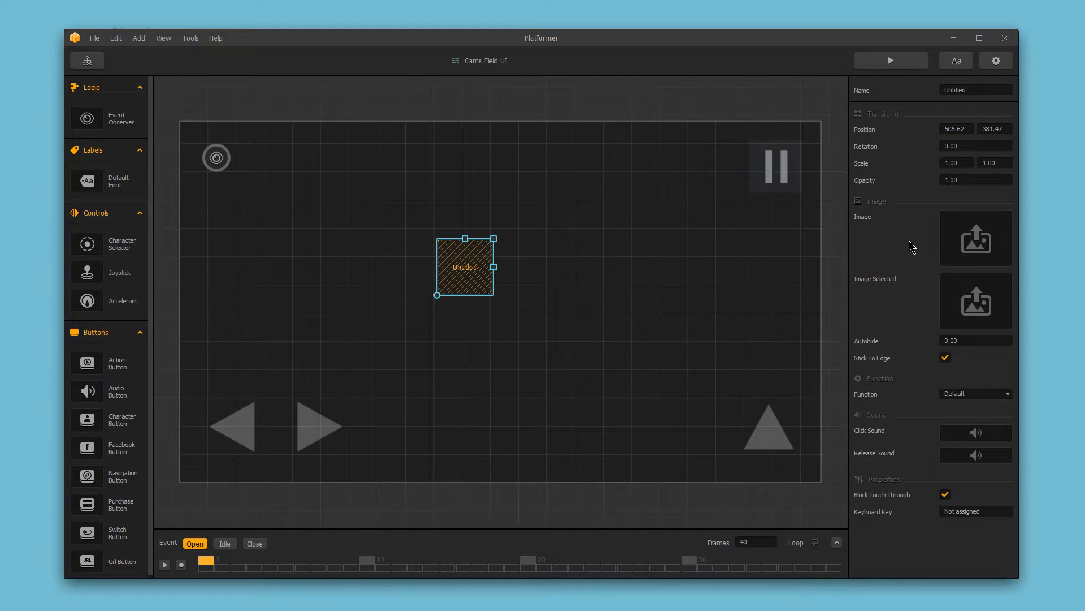
{"action": "mouse_move", "coordinate": [908, 242]}
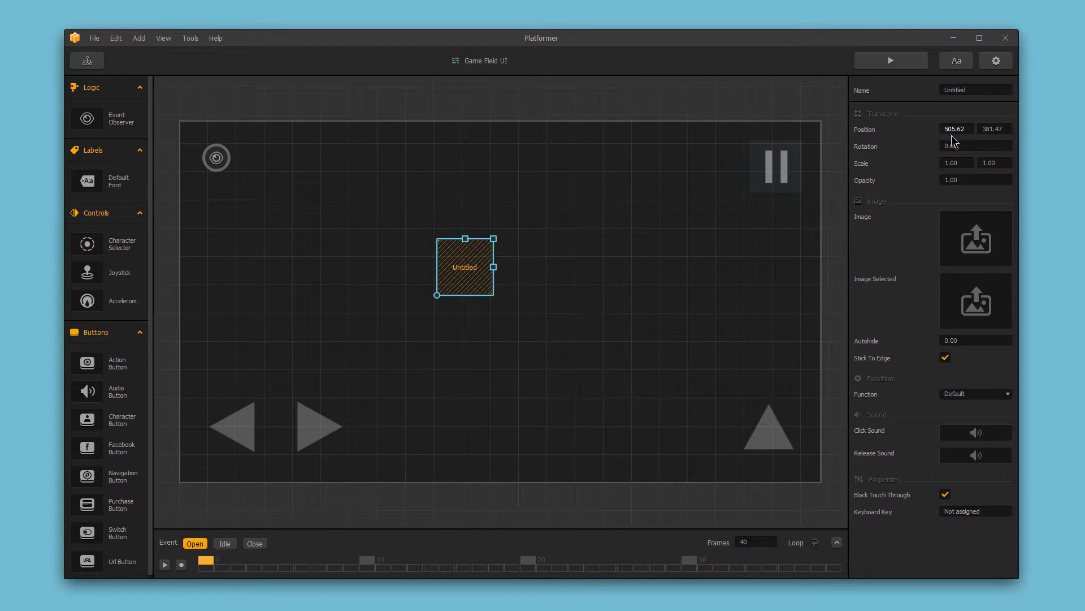
{"action": "mouse_move", "coordinate": [958, 179]}
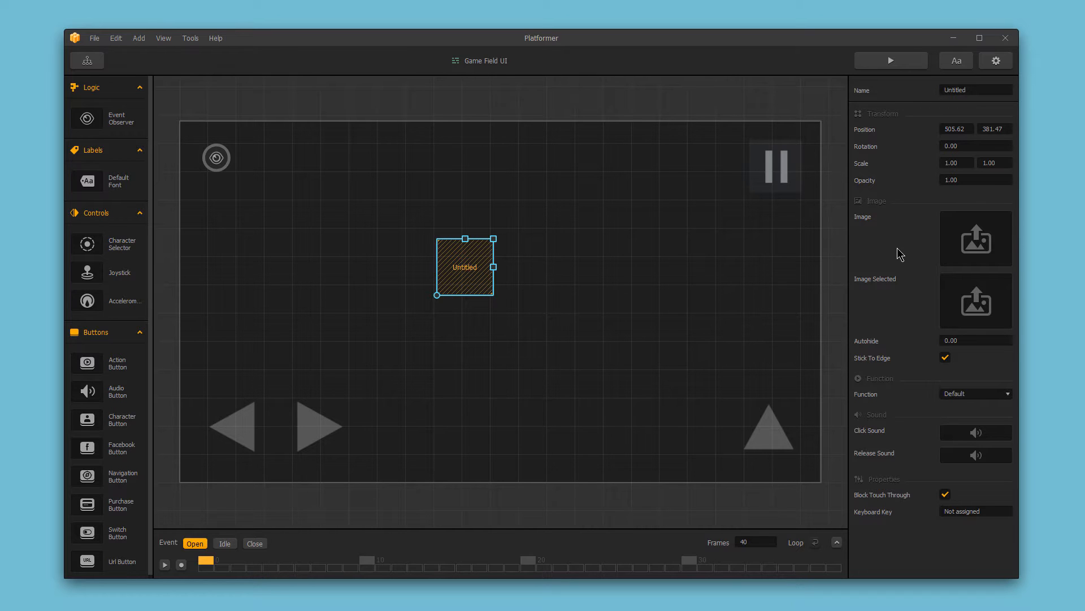
{"action": "mouse_move", "coordinate": [743, 279]}
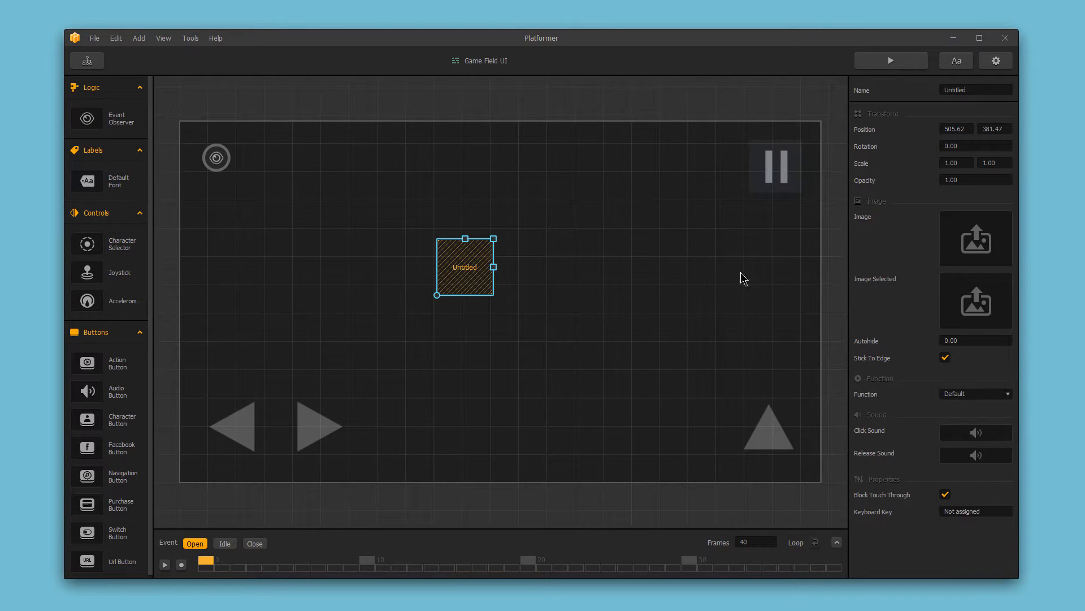
{"action": "mouse_move", "coordinate": [467, 281]}
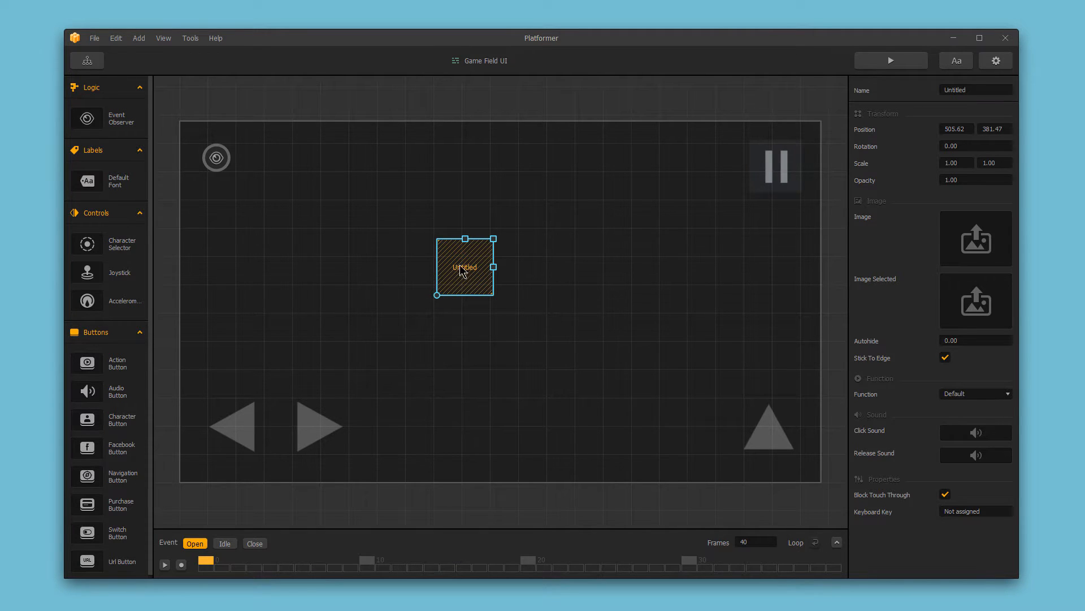
{"action": "mouse_move", "coordinate": [883, 394]}
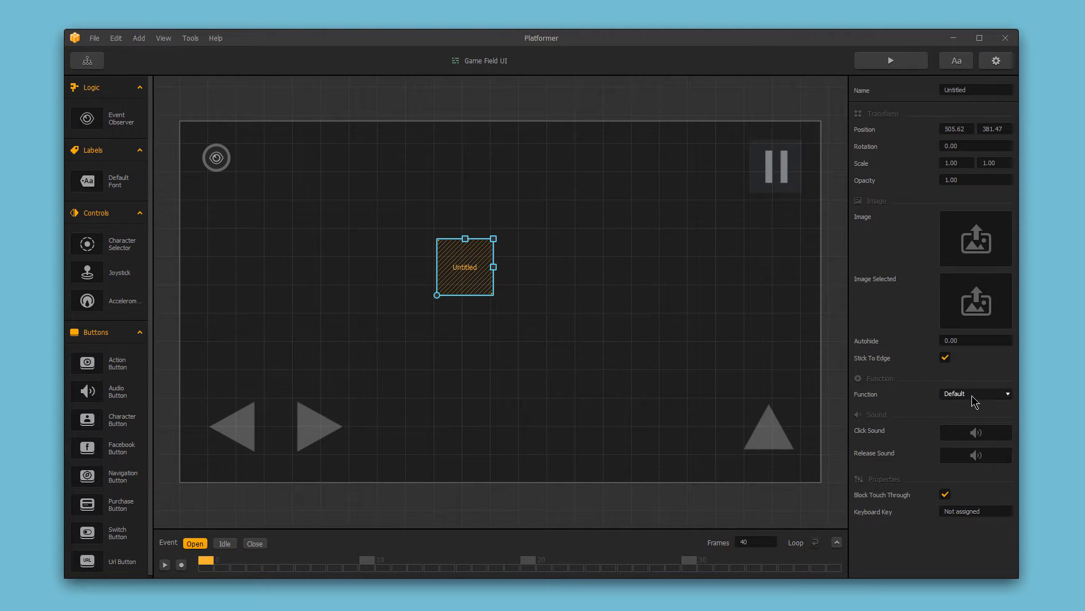
{"action": "left_click", "coordinate": [975, 394]}
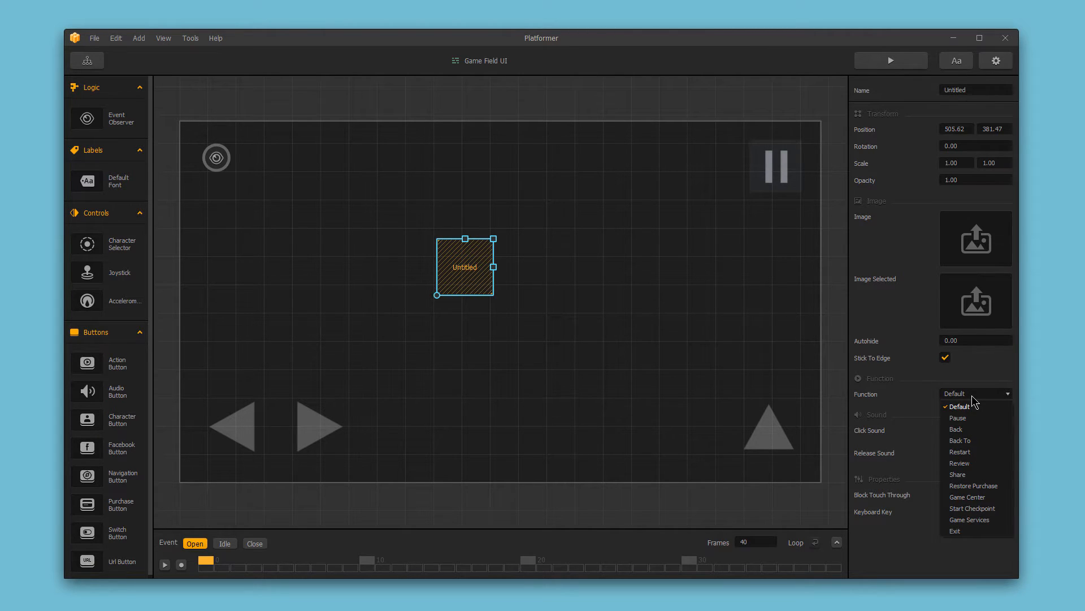
{"action": "mouse_move", "coordinate": [912, 399]}
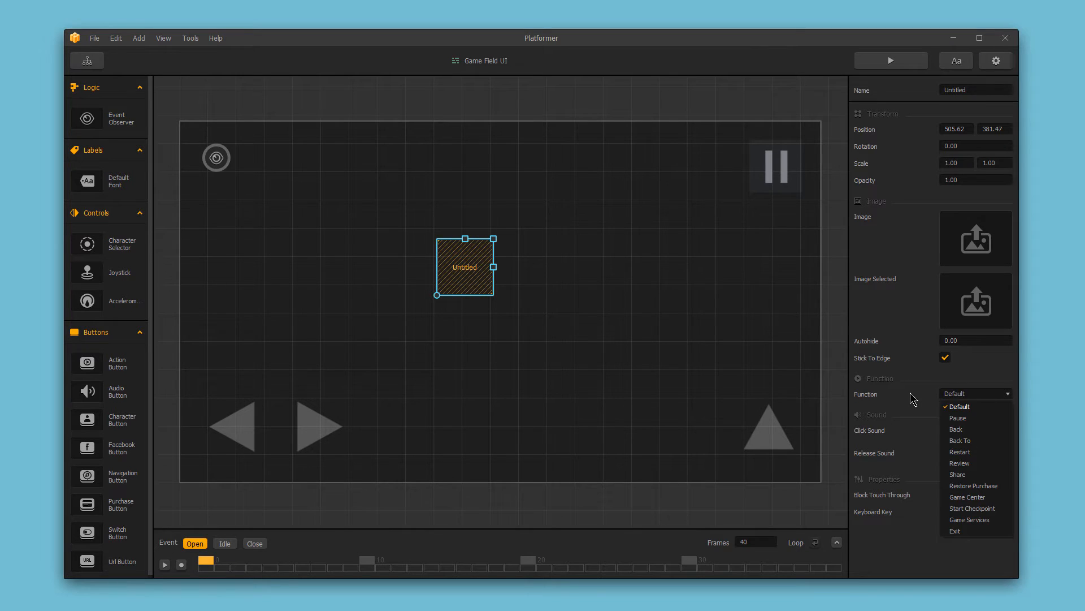
{"action": "left_click", "coordinate": [959, 407]}
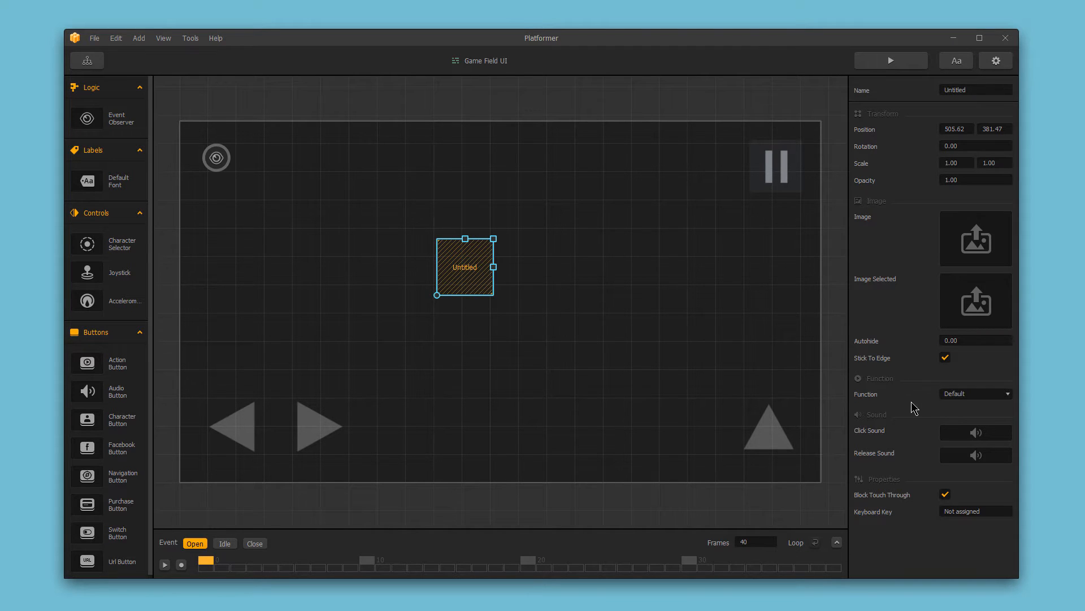
{"action": "mouse_move", "coordinate": [923, 462]}
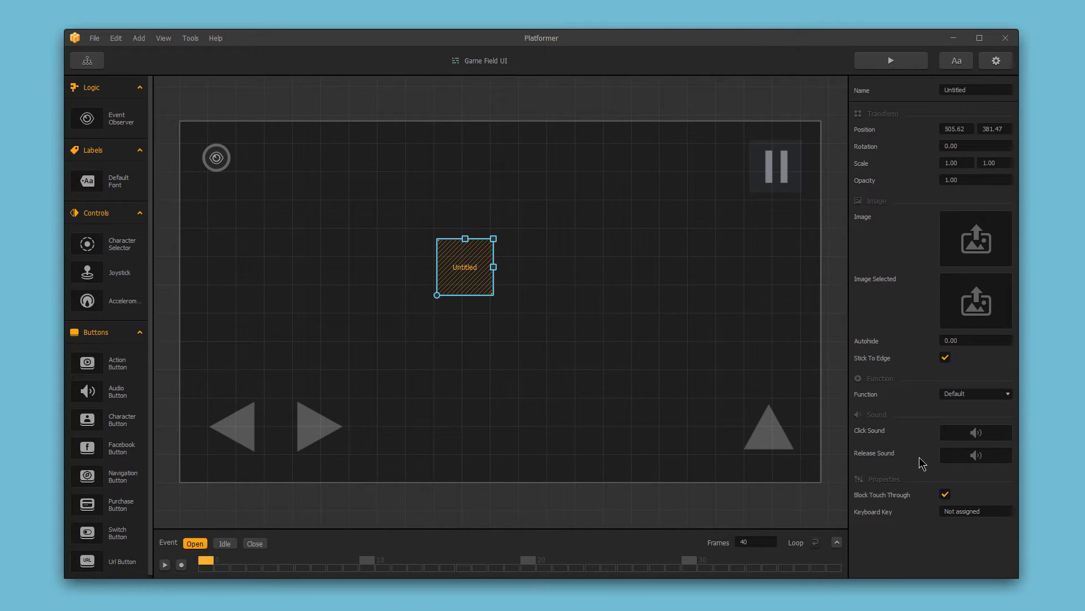
{"action": "mouse_move", "coordinate": [919, 509]}
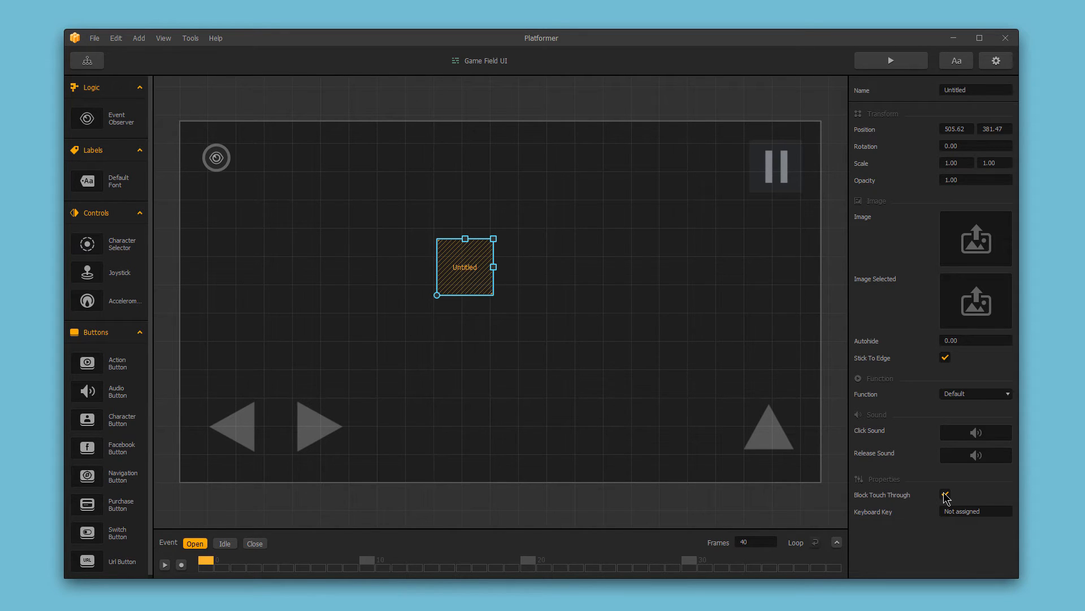
{"action": "left_click", "coordinate": [944, 495]}
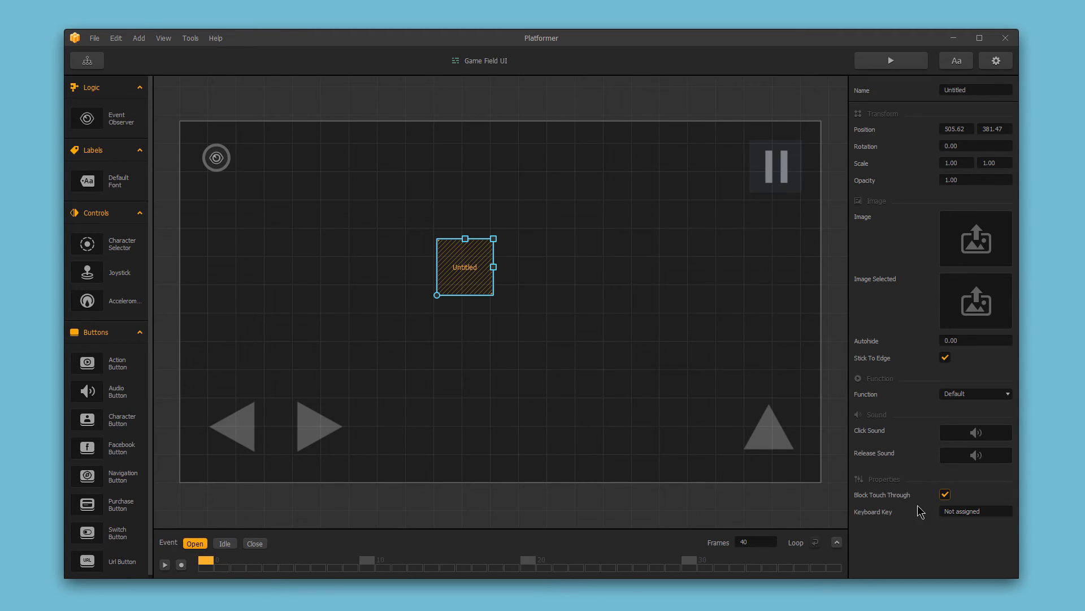
{"action": "mouse_move", "coordinate": [301, 569]}
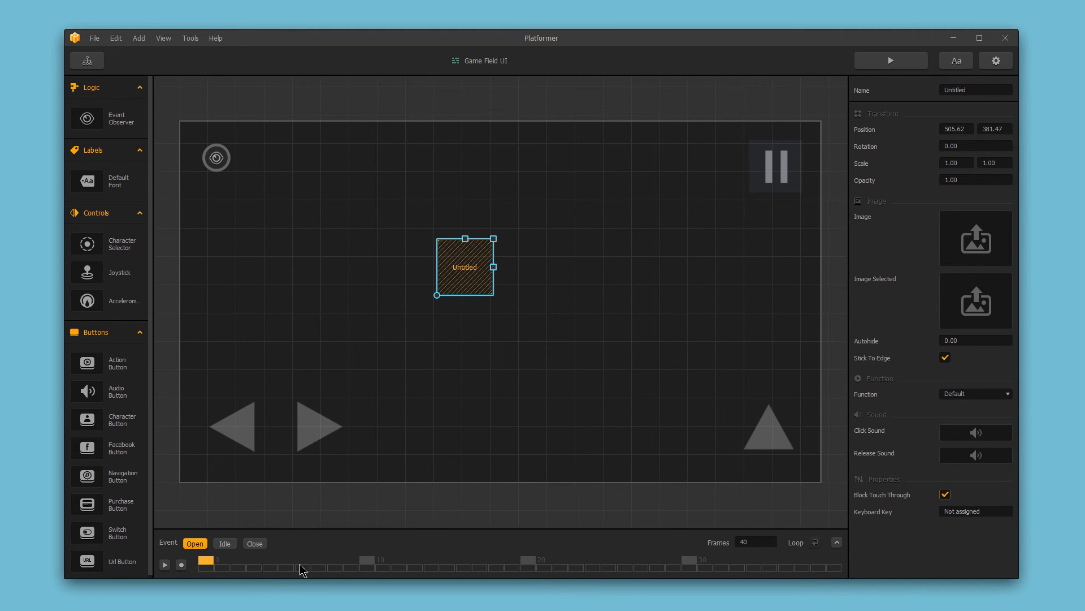